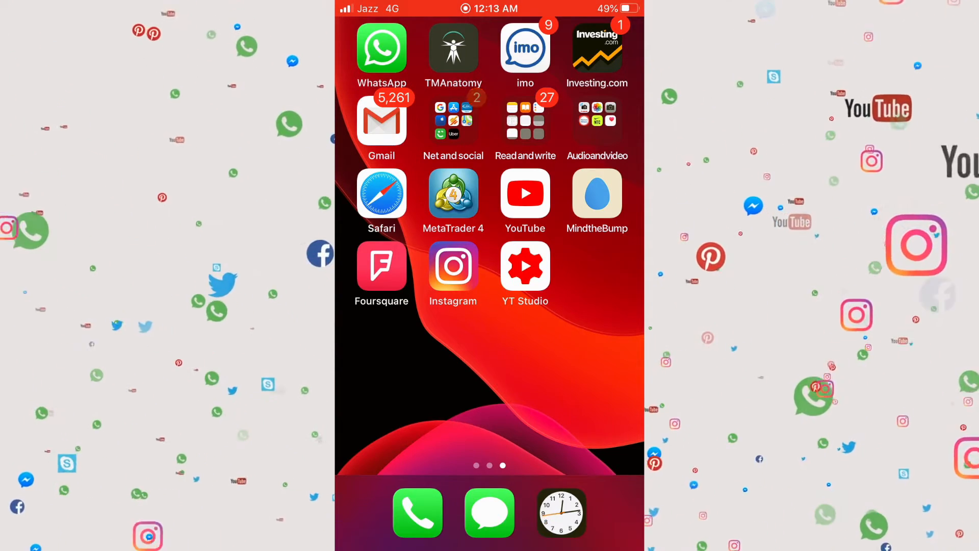
Step: Launch Telz from the Net and social folder on the home screen
click(452, 121)
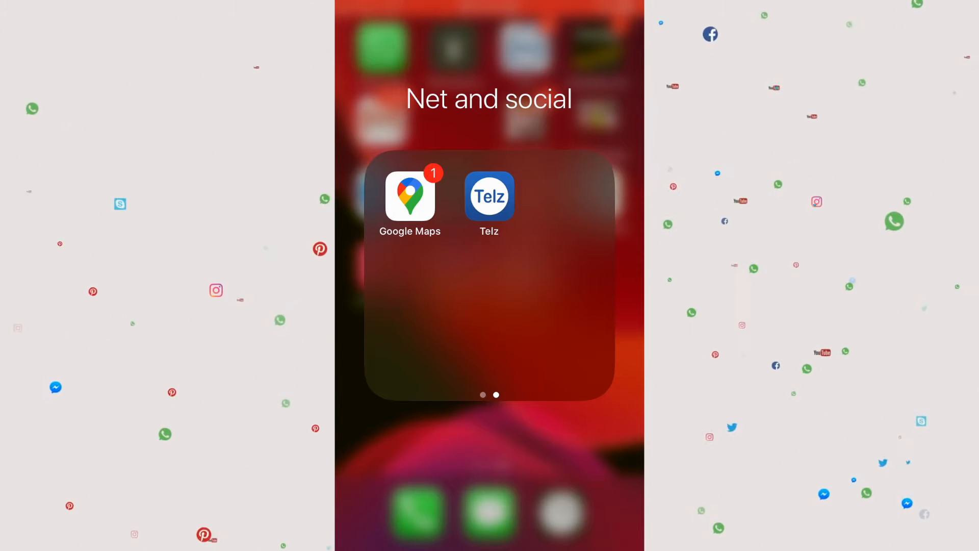
click(488, 196)
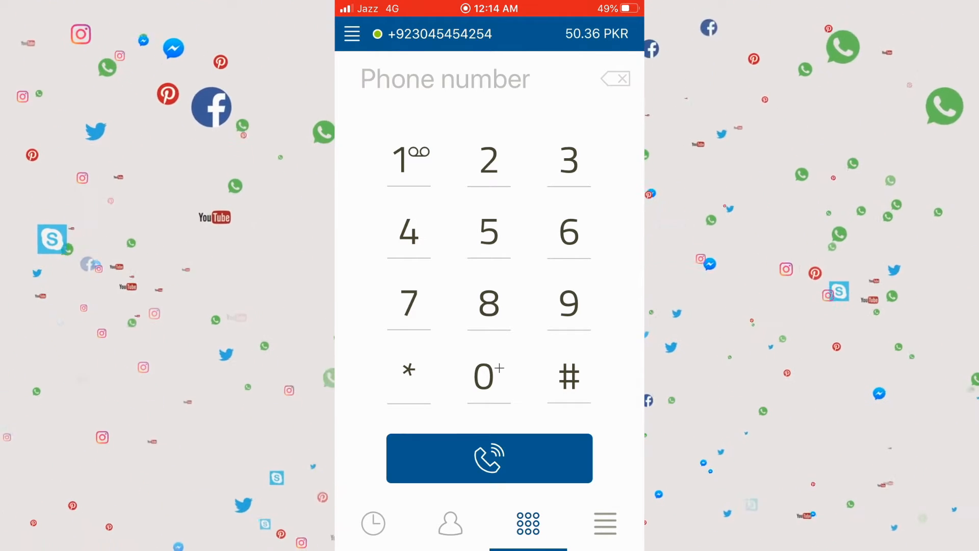
click(351, 34)
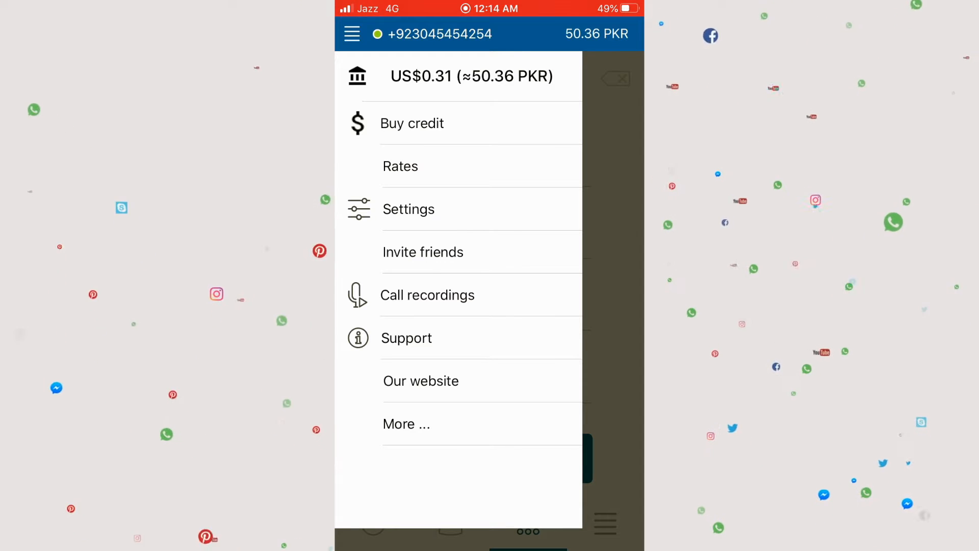
click(412, 124)
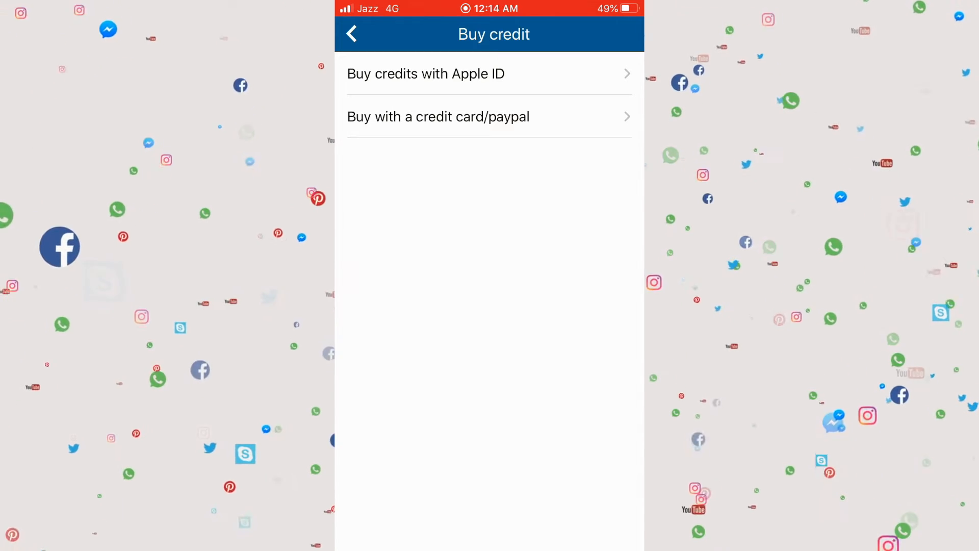
click(438, 116)
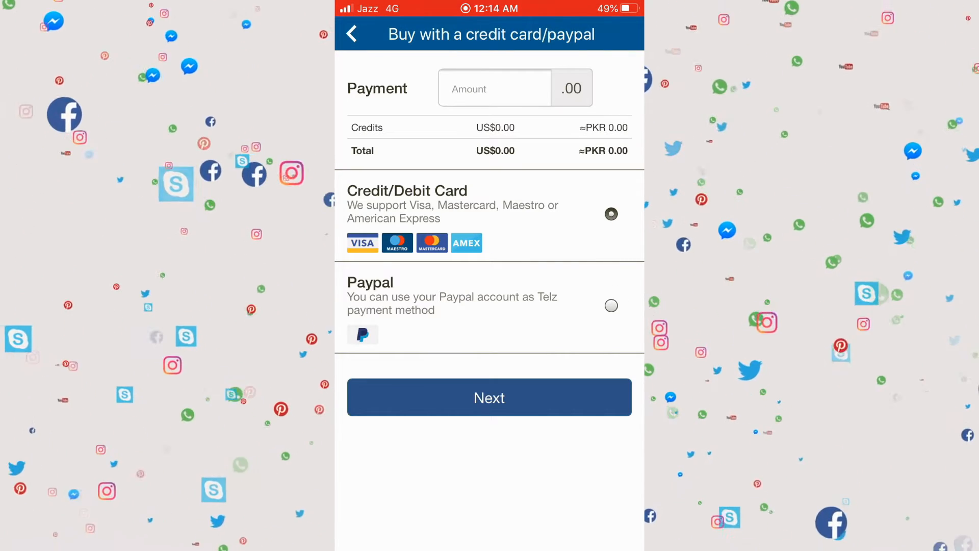
click(493, 87)
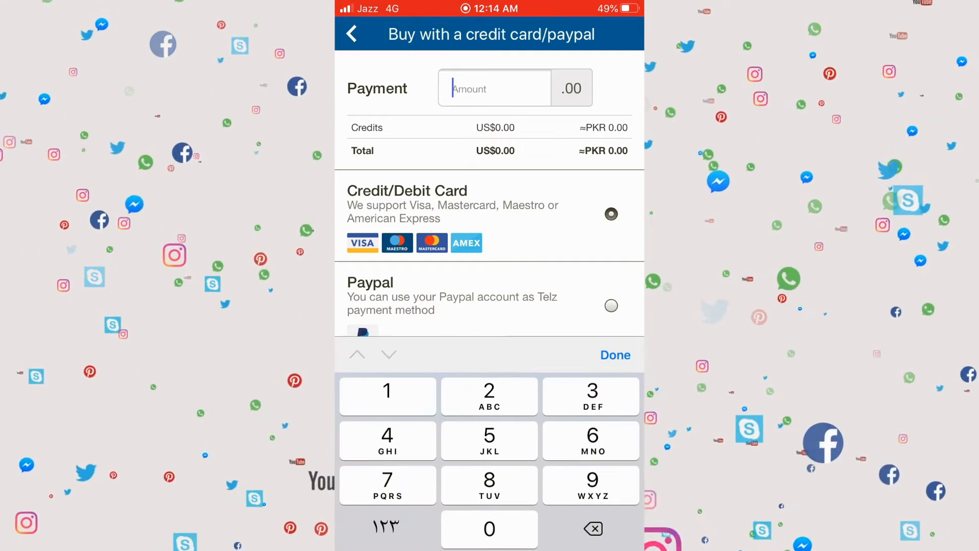
text(10)
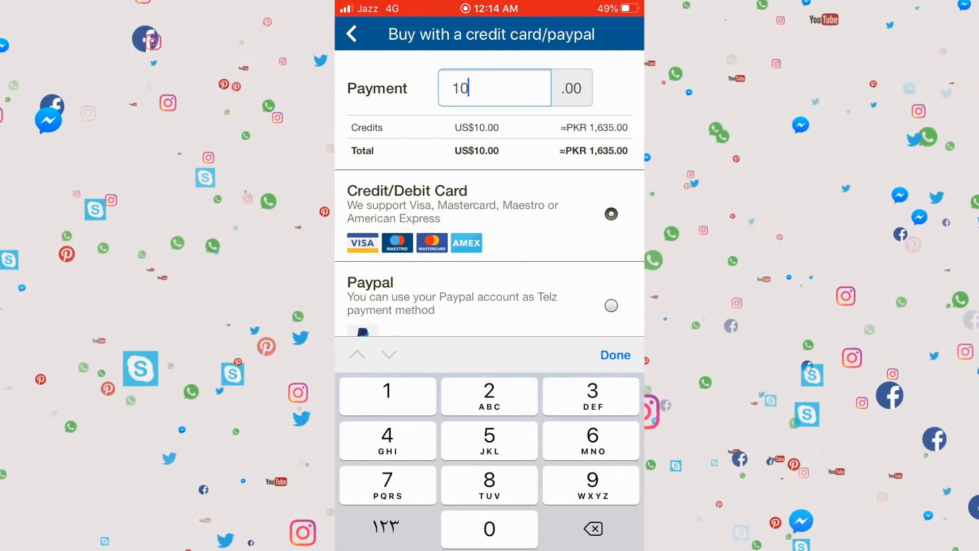
click(614, 355)
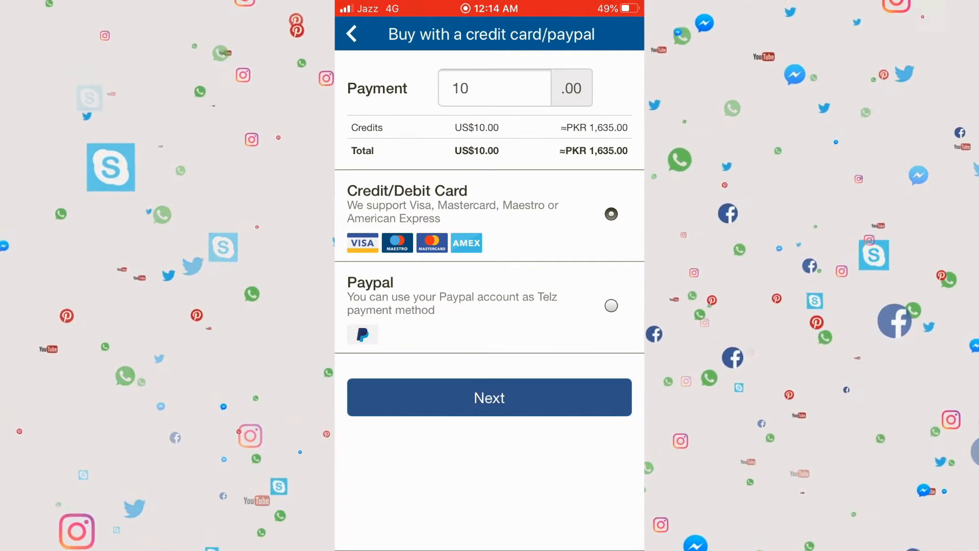
click(488, 396)
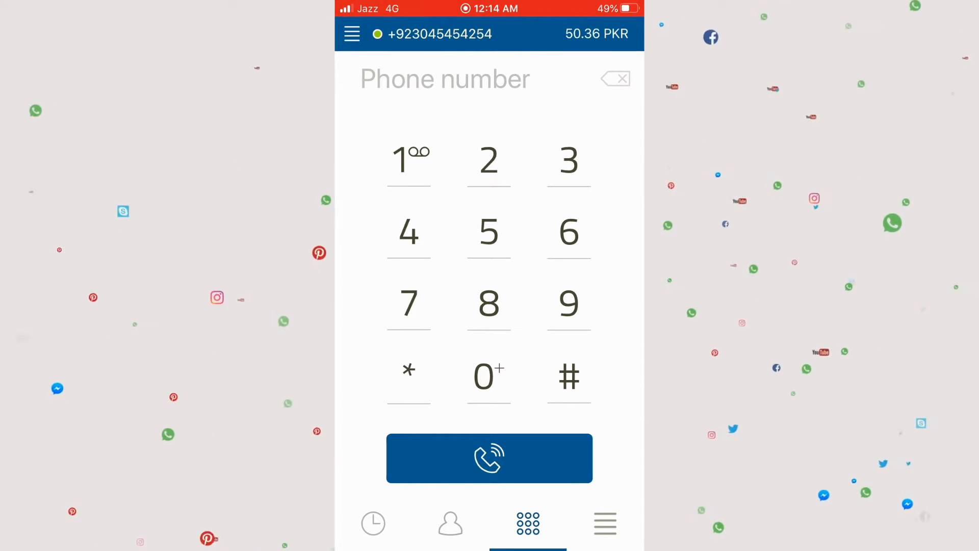
Step: Show the Rates page with currency switched from PKR to USD and begin a country search
click(351, 34)
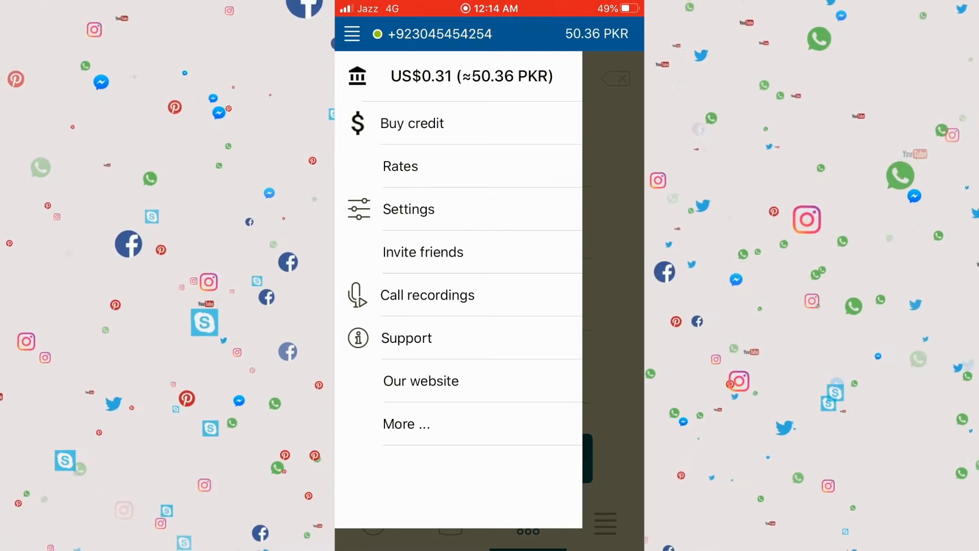
click(400, 166)
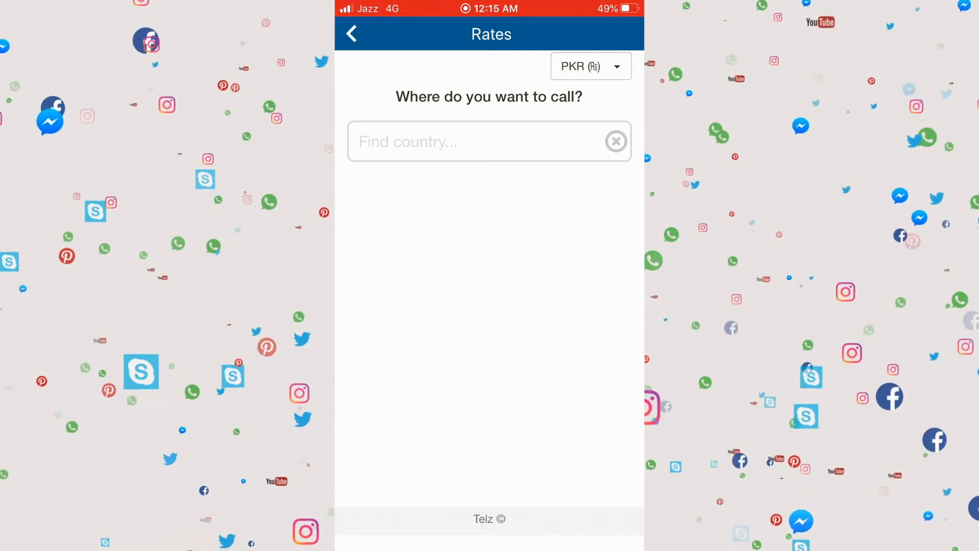
click(590, 66)
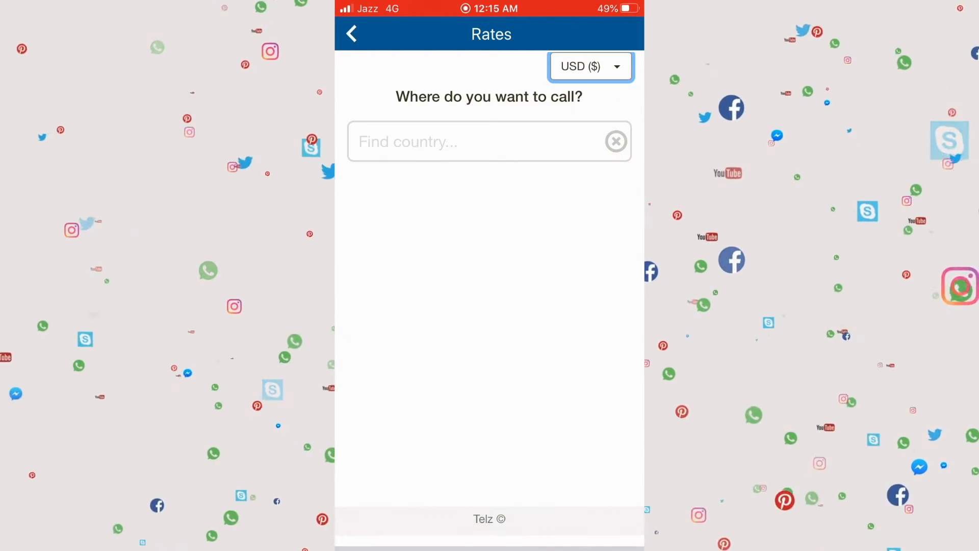
click(474, 140)
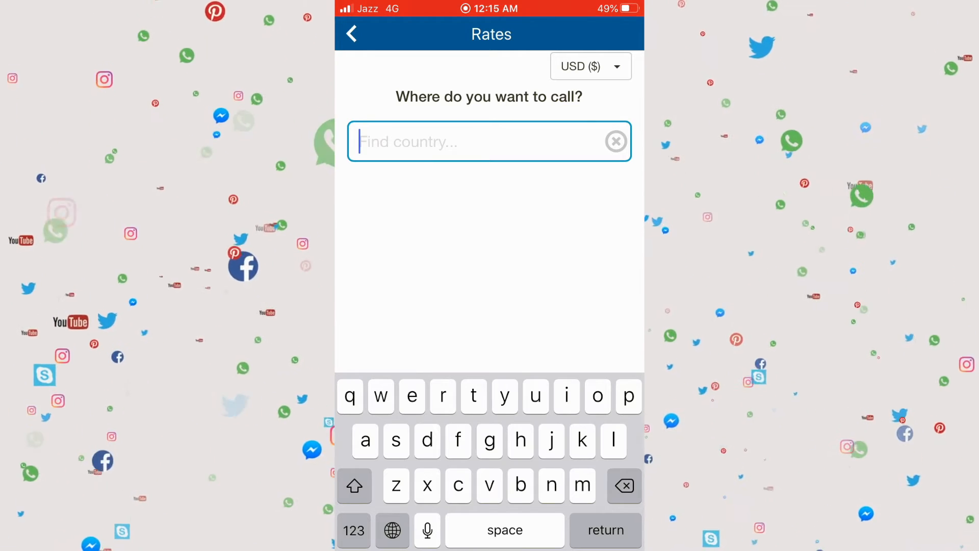
Step: Search 'aus' and display Australia's per-minute internet call and callback rates
text(a)
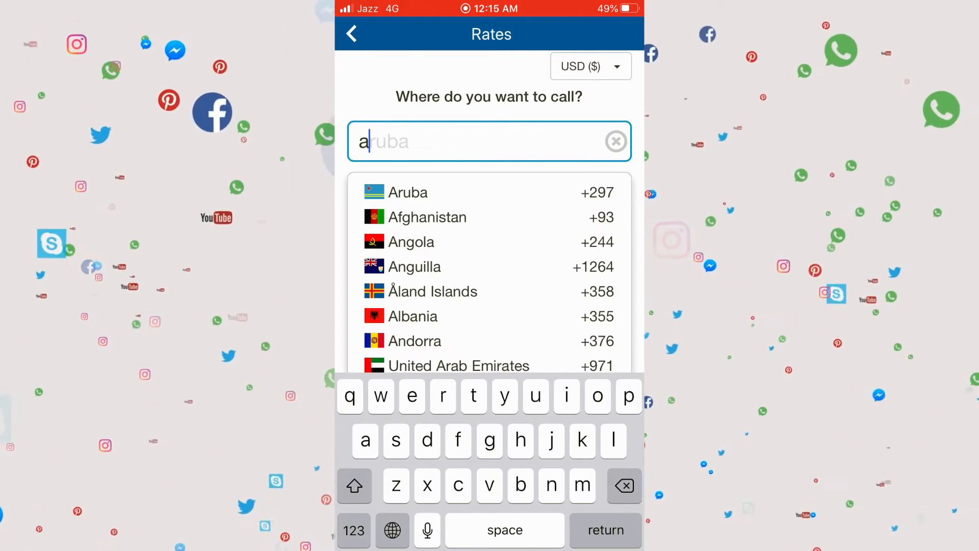
text(us)
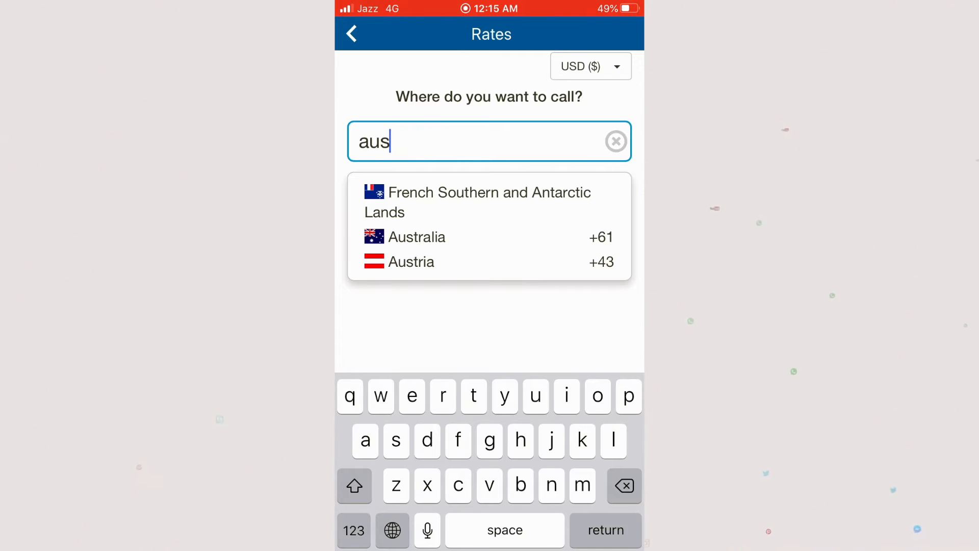
click(416, 237)
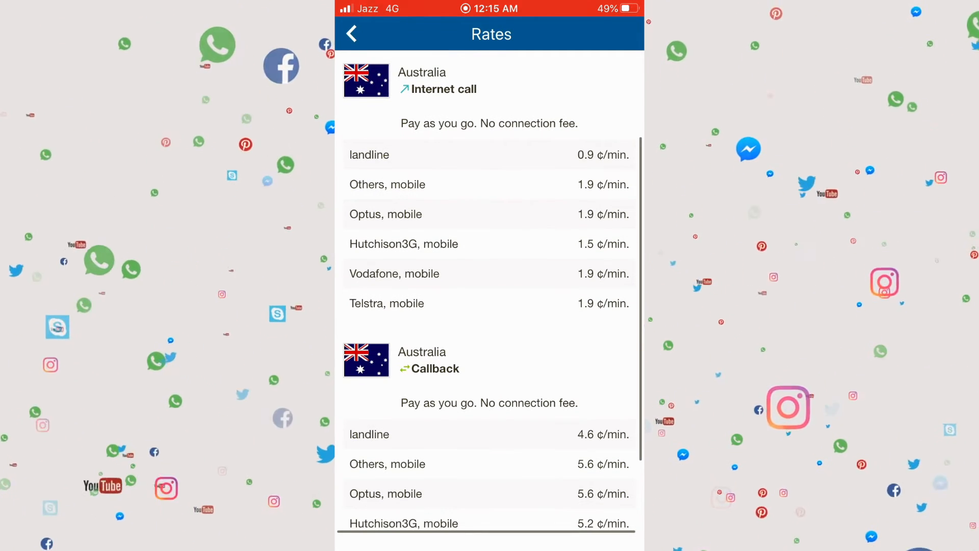
scroll(down, 3)
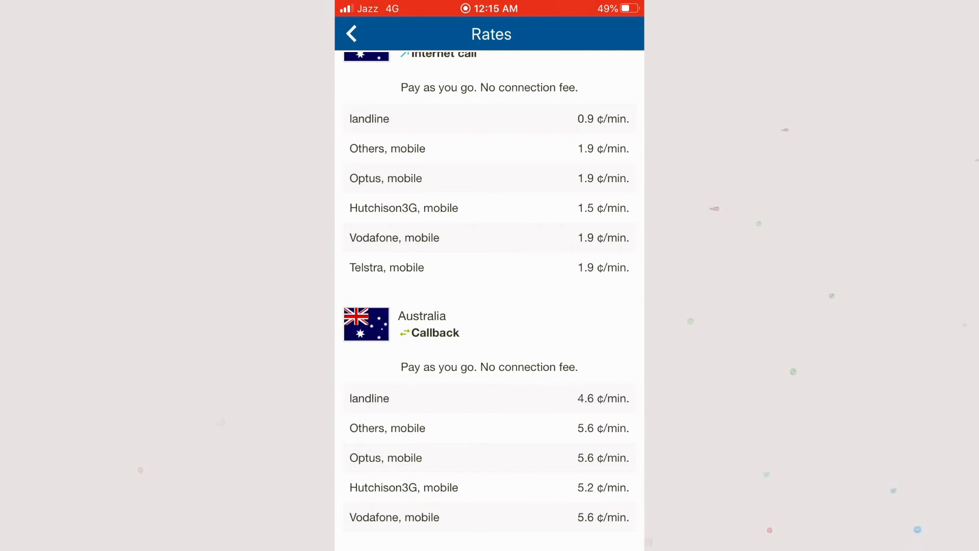
scroll(down, 3)
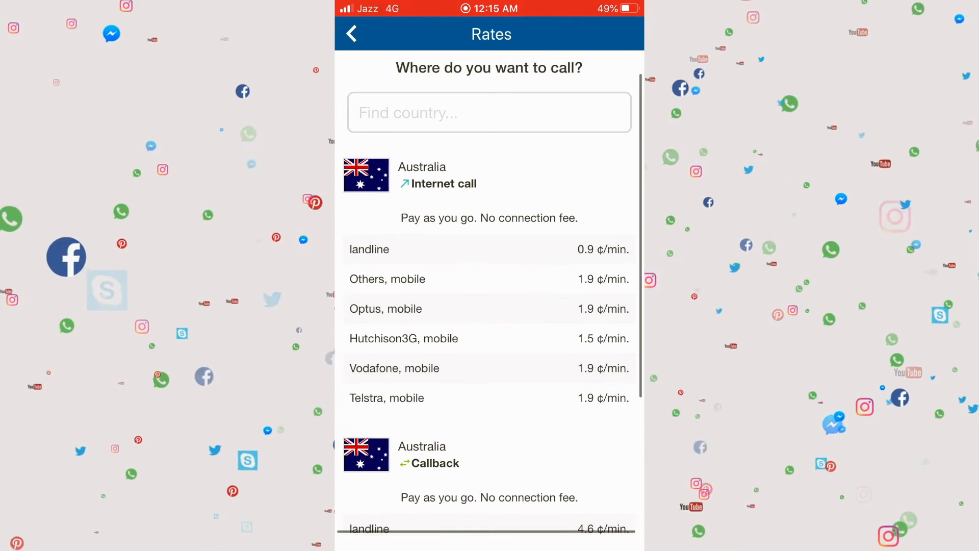
click(488, 112)
text(ge)
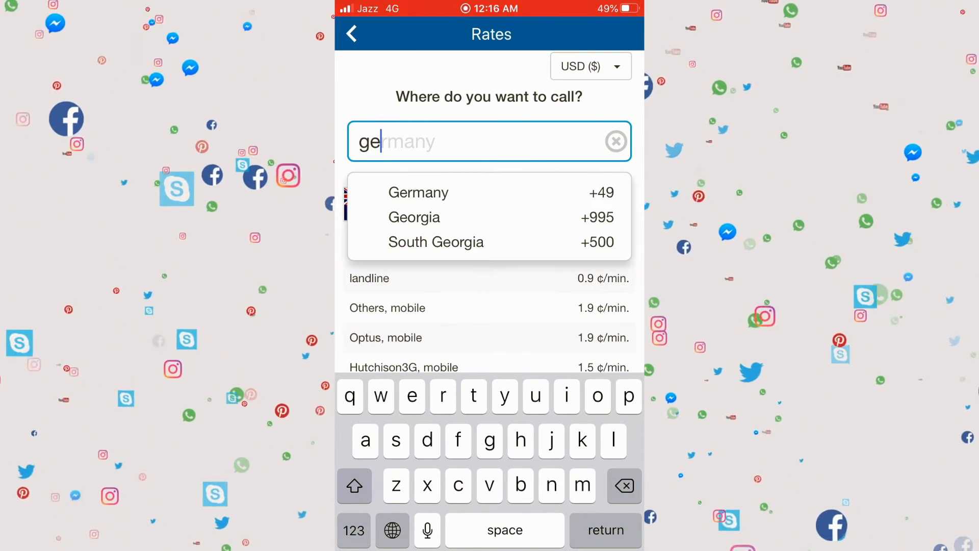
Step: Display Germany's rates, then India's (1.2 and 4.9 ¢/min internet call and callback)
click(418, 193)
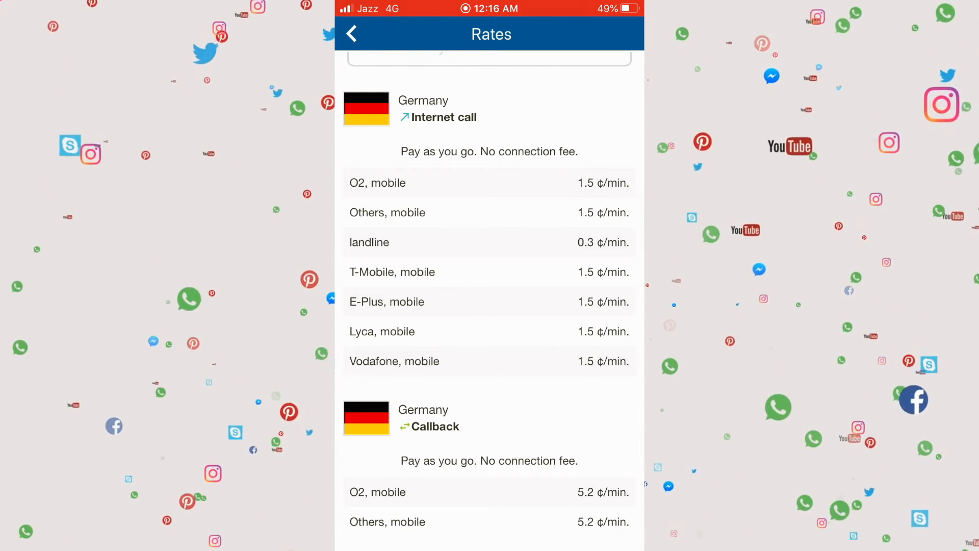
click(488, 140)
text(ind)
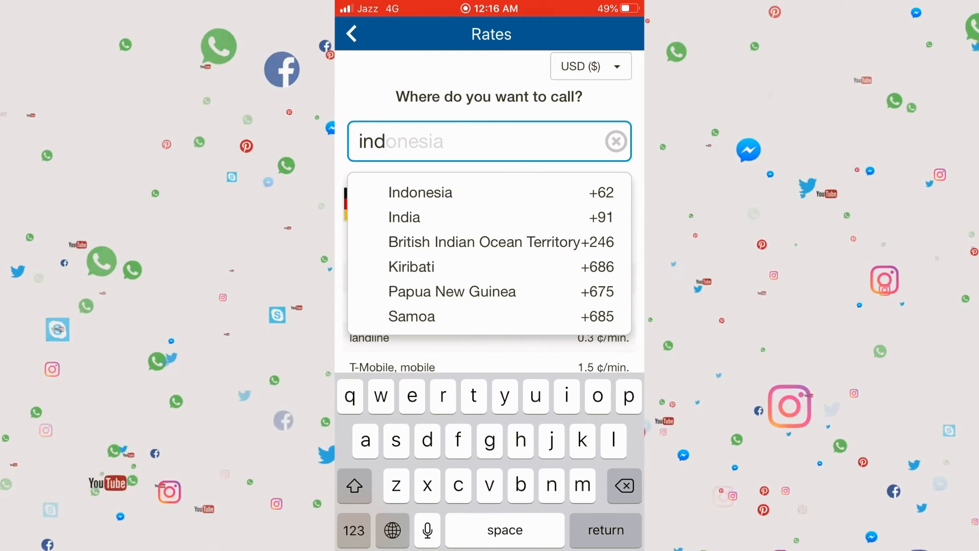
click(404, 218)
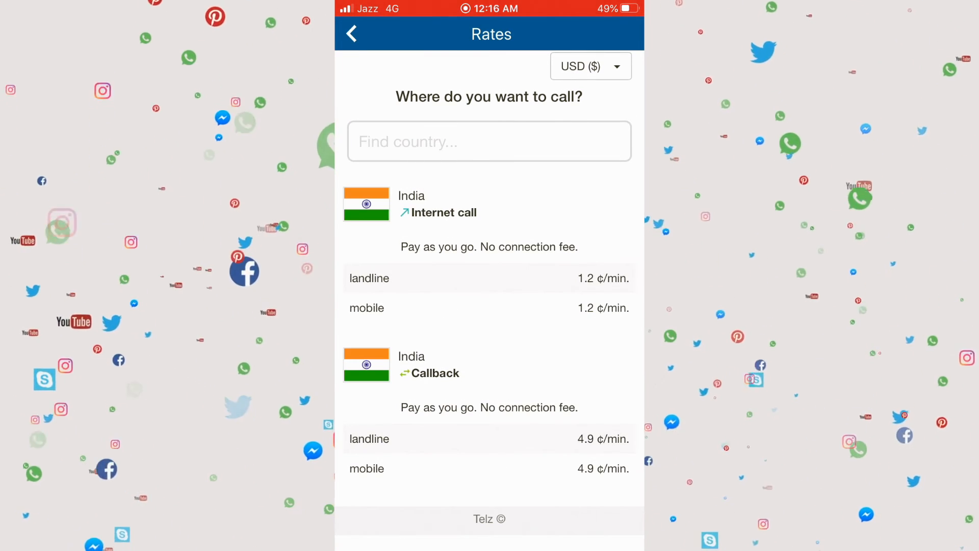